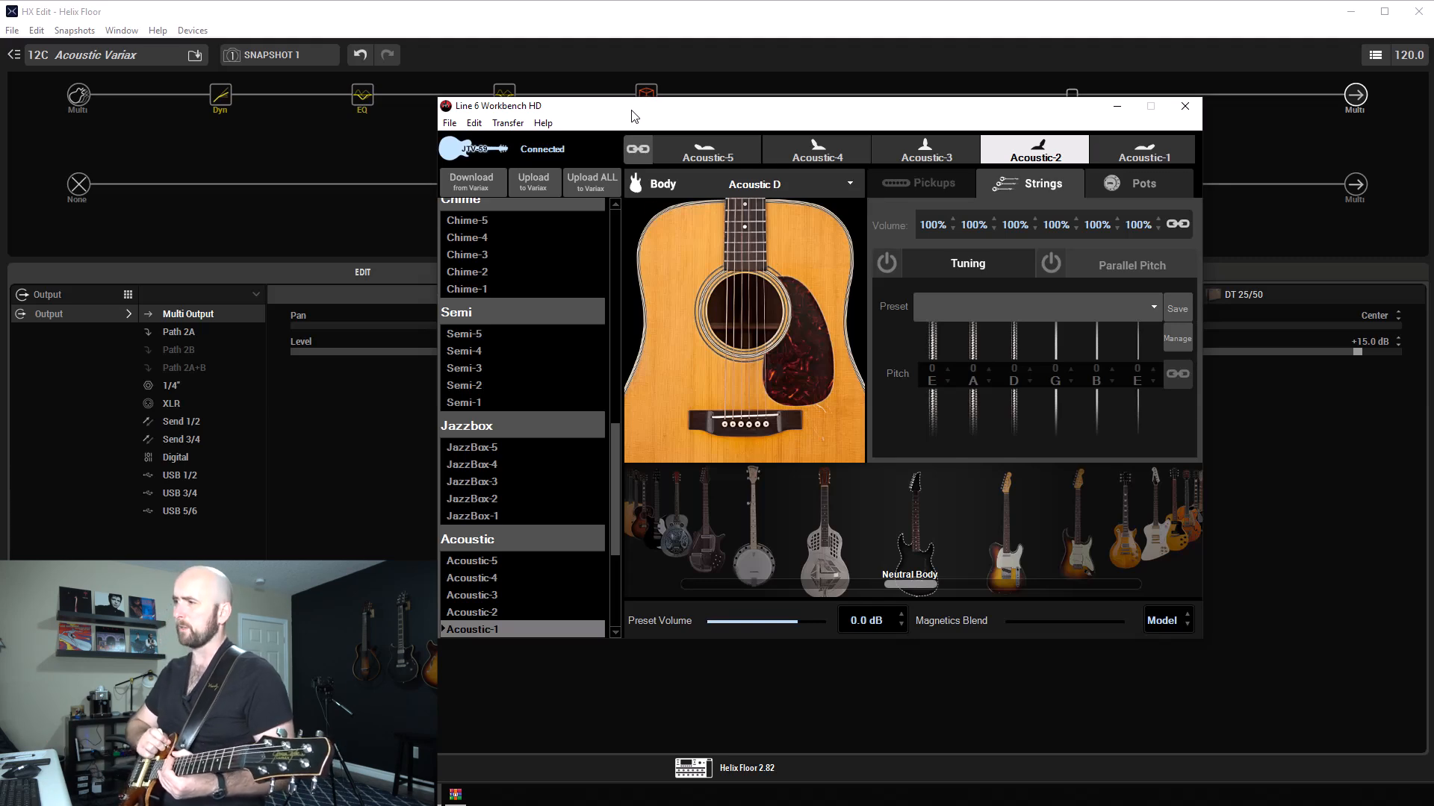
- Audition the Acoustic-4 model, then settle on Acoustic-1 with the dreadnought body
left_click(473, 595)
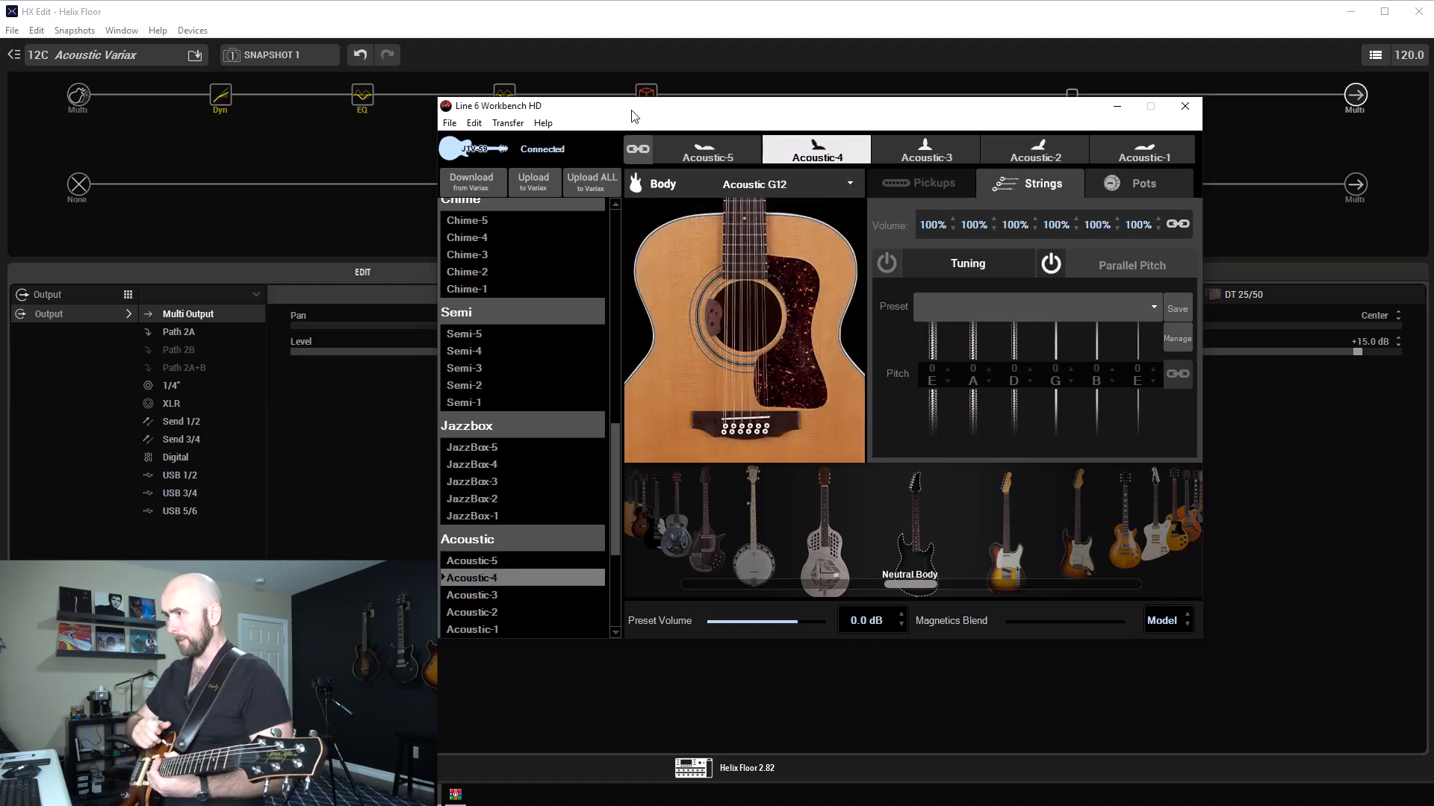
left_click(472, 612)
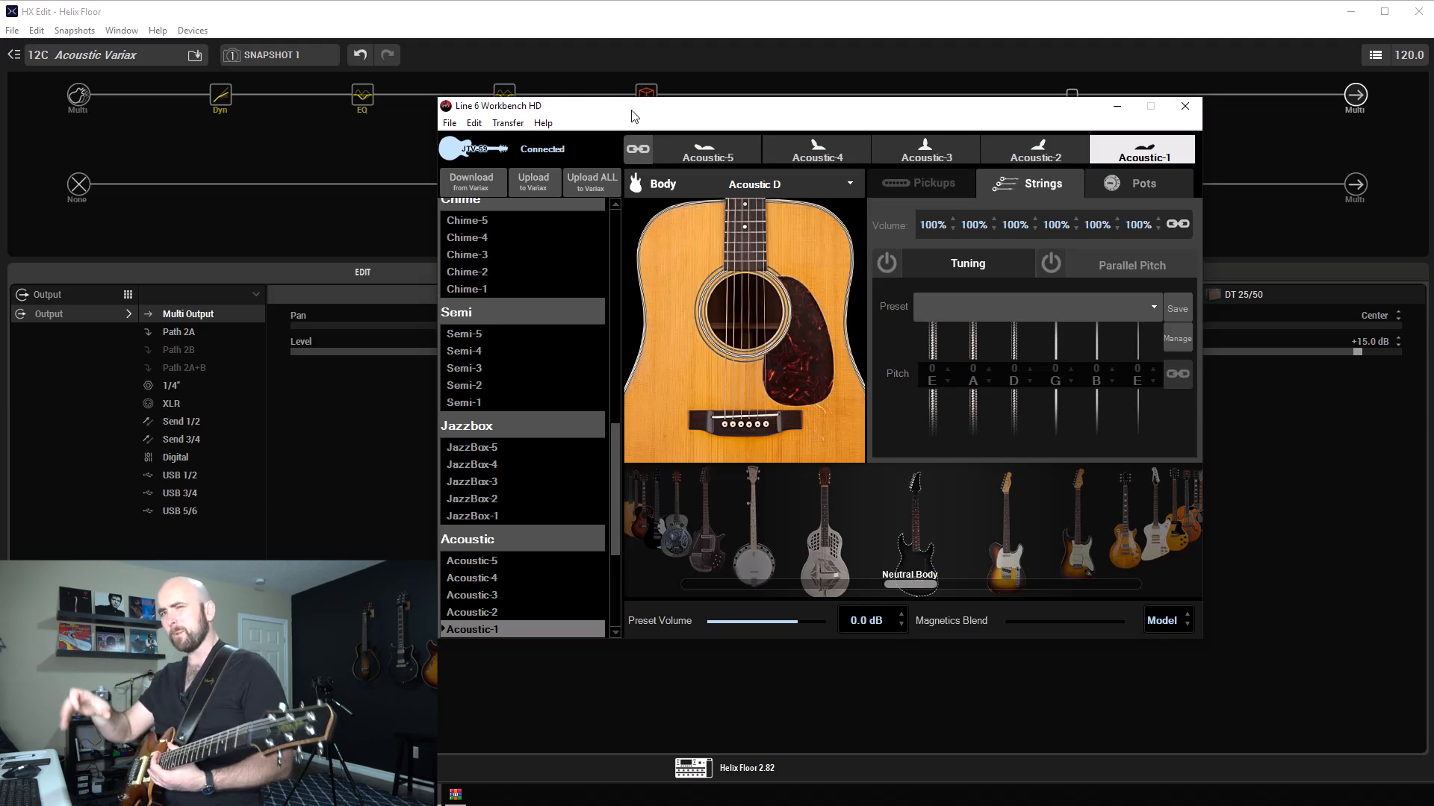
mouse_move(1045, 36)
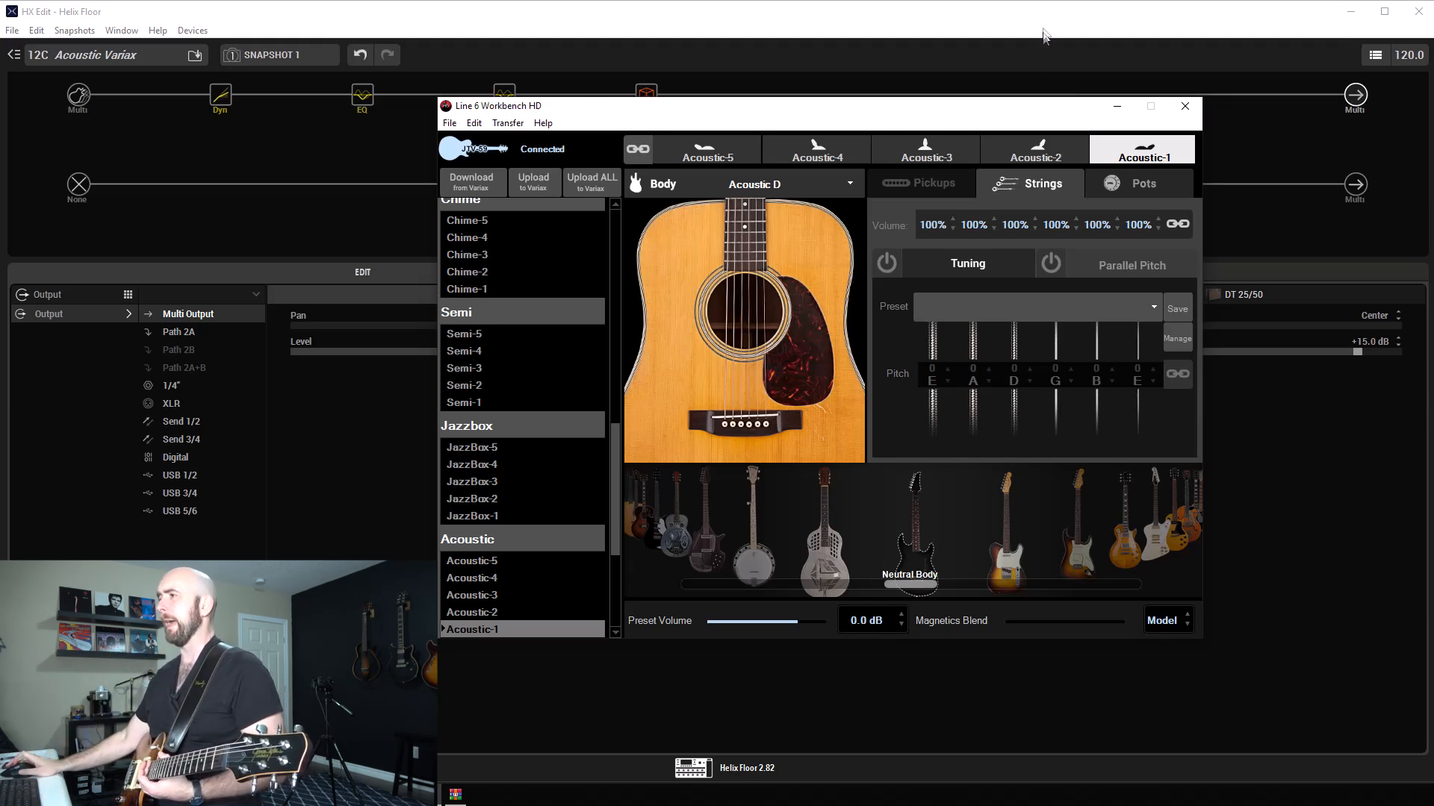
- Return to HX Edit and show the Legacy Room reverb block at 37% mix
left_click(1184, 106)
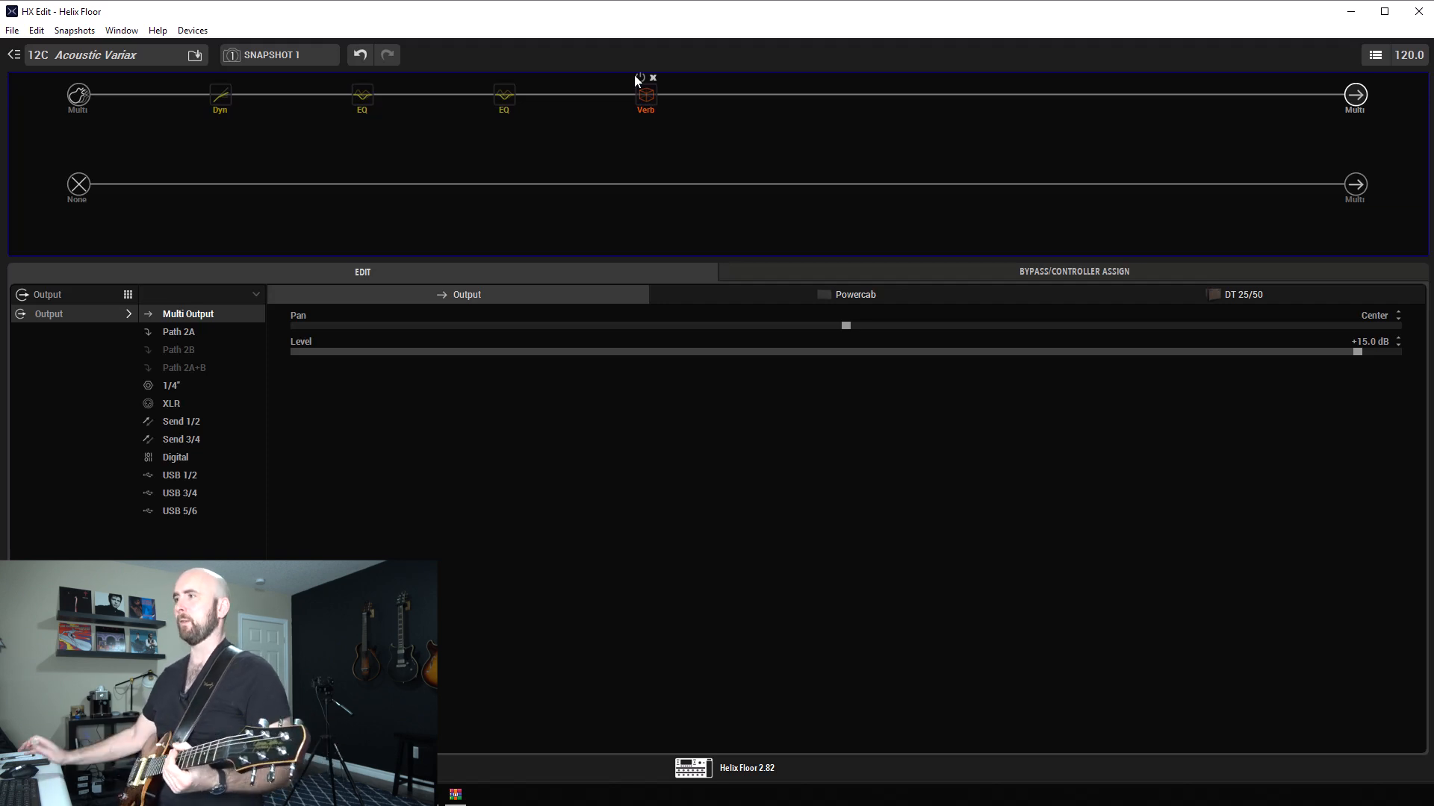
left_click(645, 94)
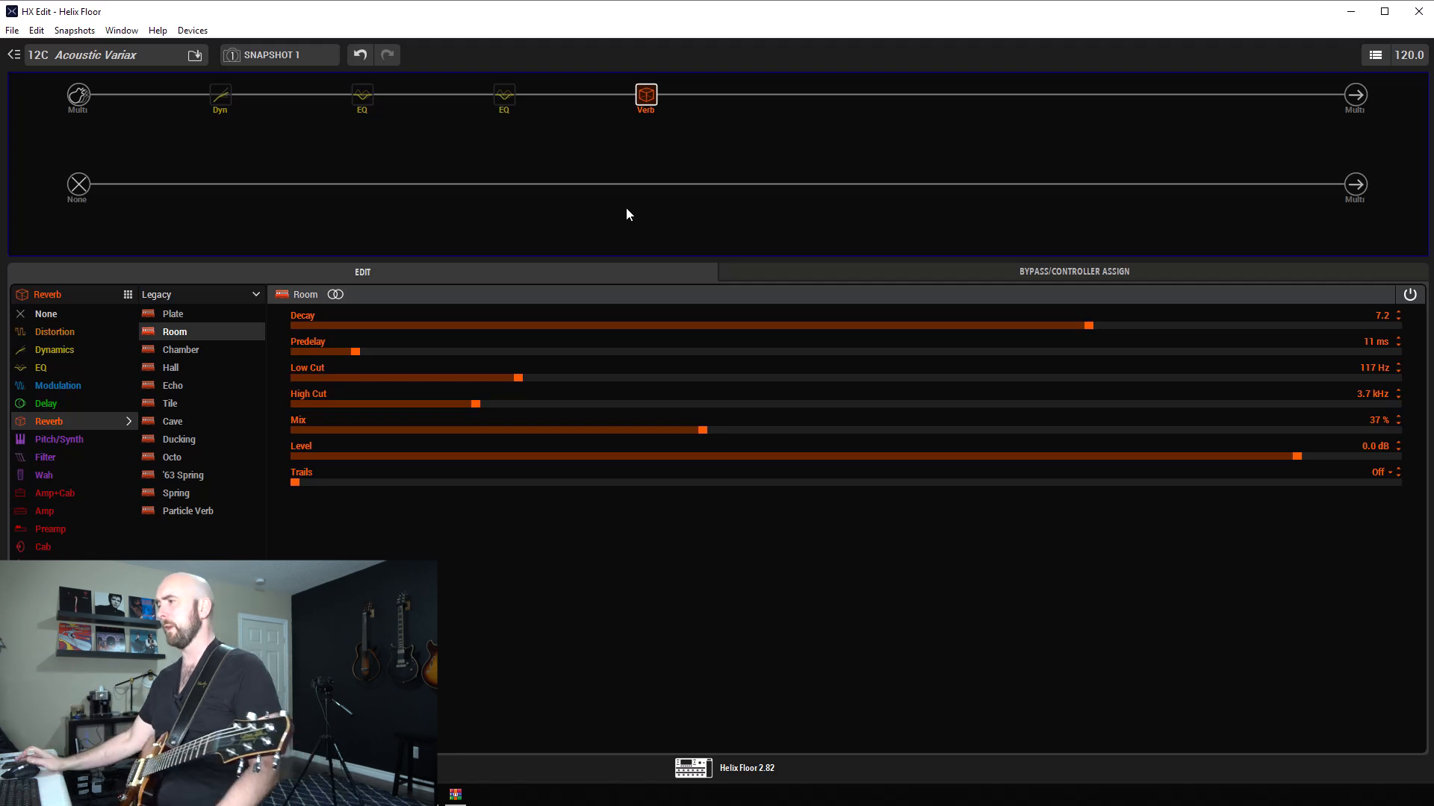
mouse_move(872, 361)
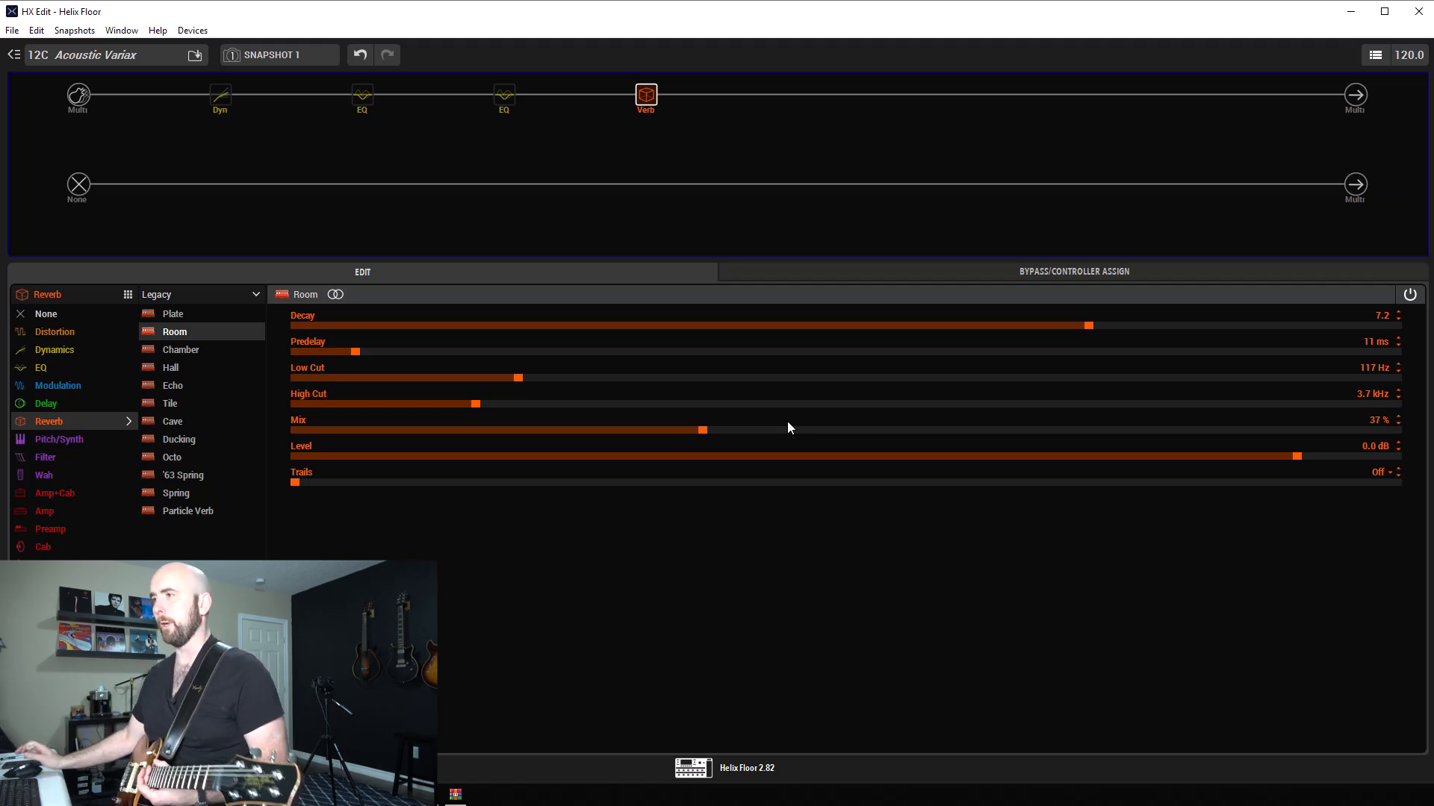
- Select the Dyn block to show the LA Studio Comp's 7.0 peak reduction
left_click(220, 94)
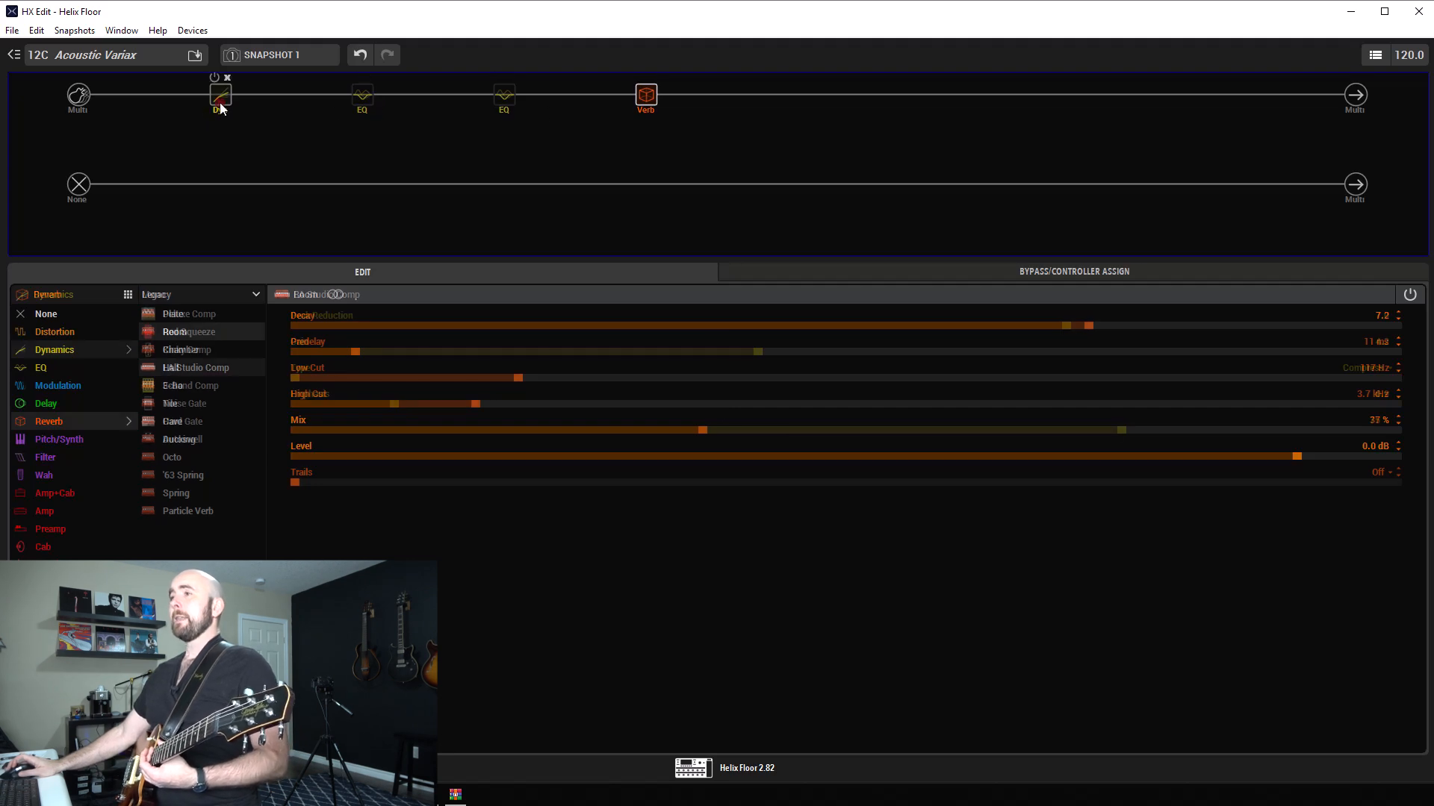
left_click(220, 95)
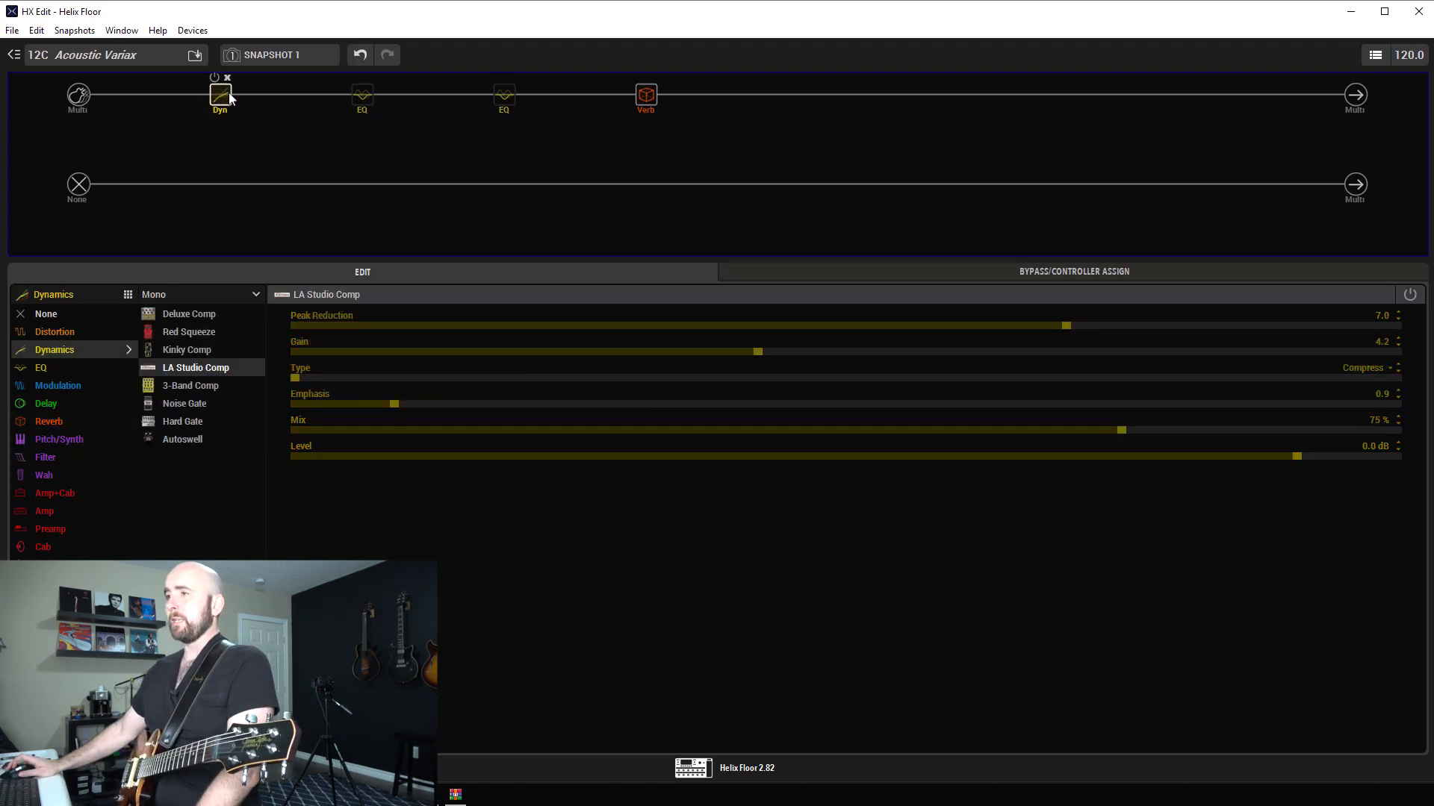
mouse_move(291, 138)
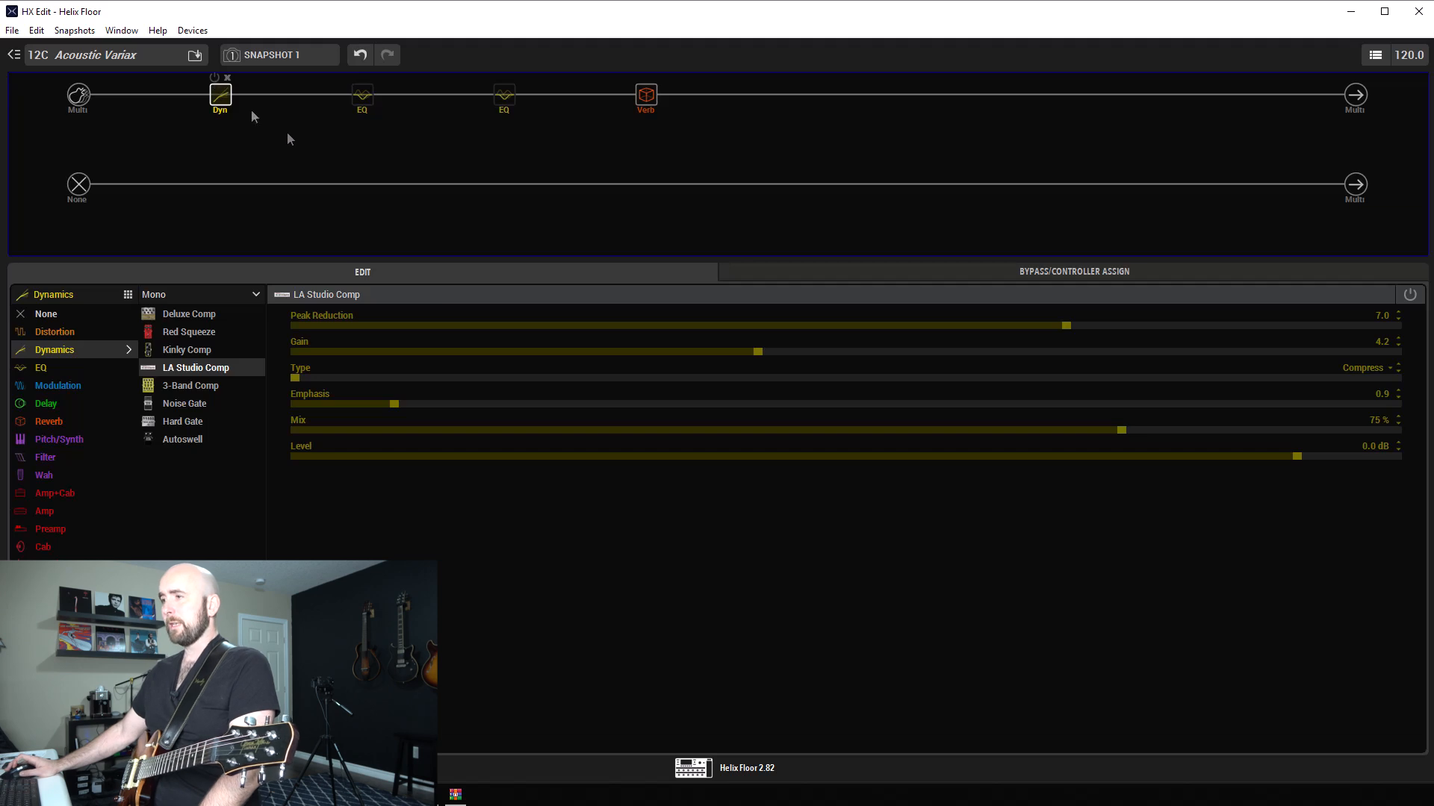
mouse_move(302, 148)
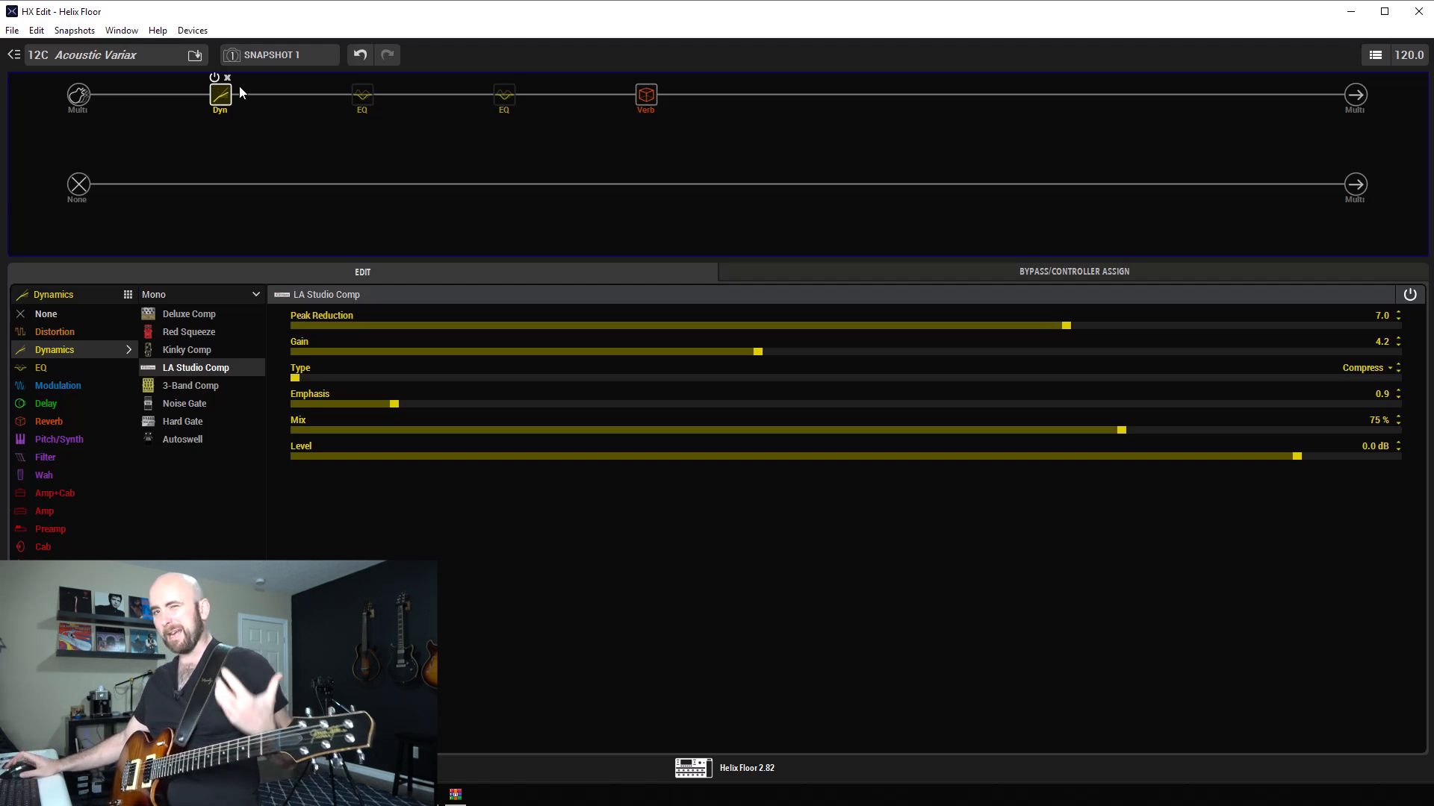
mouse_move(345, 127)
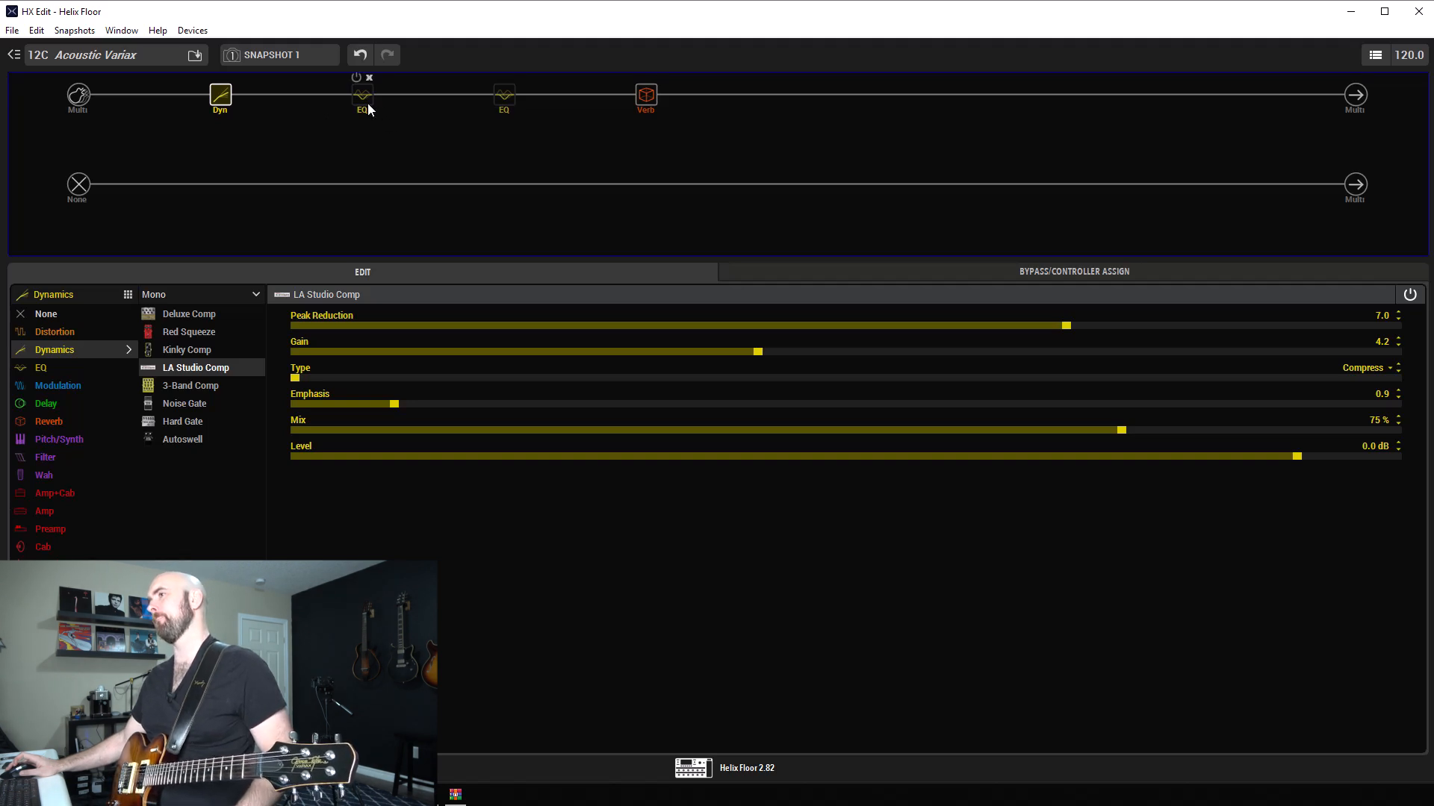
- Select the Low/High Shelf EQ and push its high gain to +12 dB
left_click(362, 94)
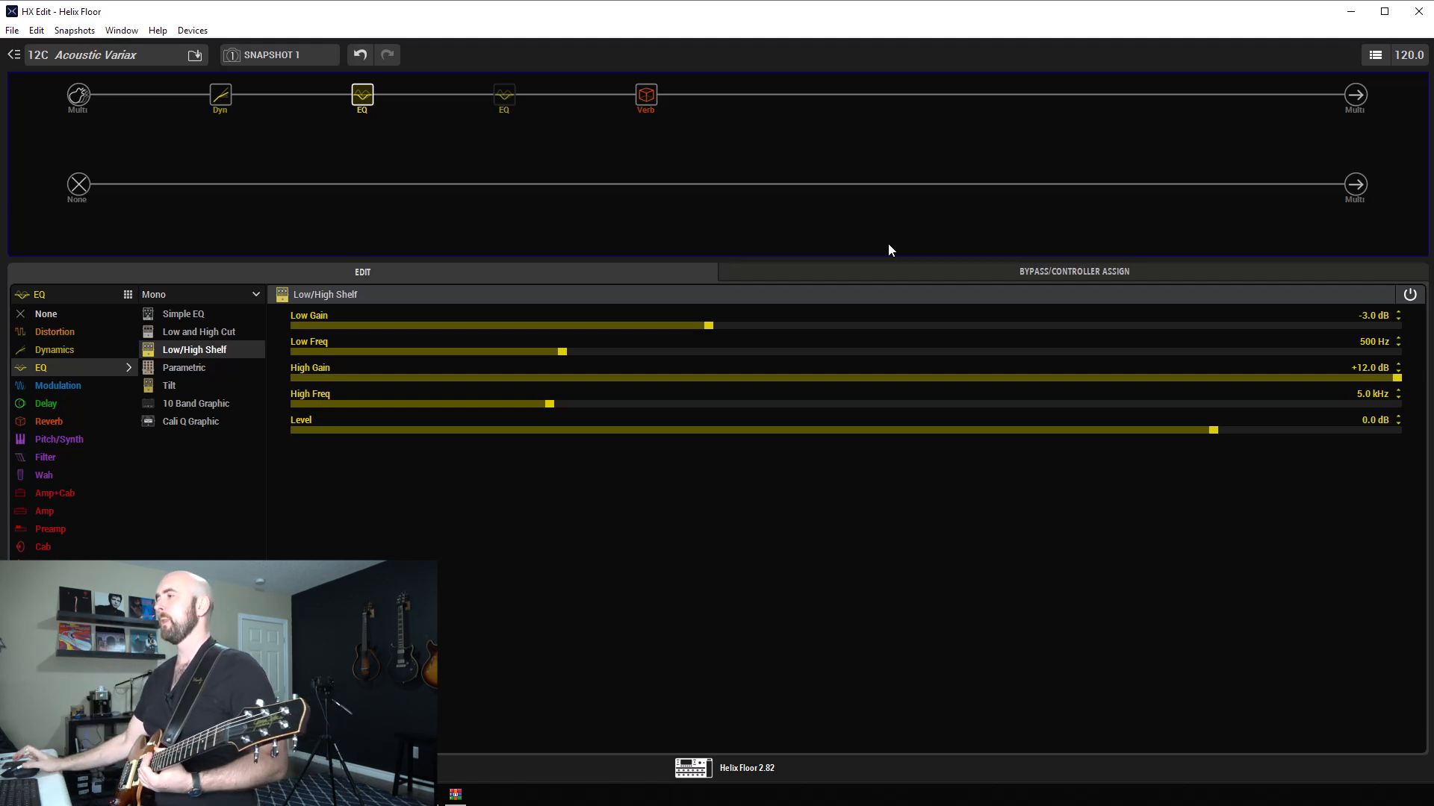
mouse_move(1031, 355)
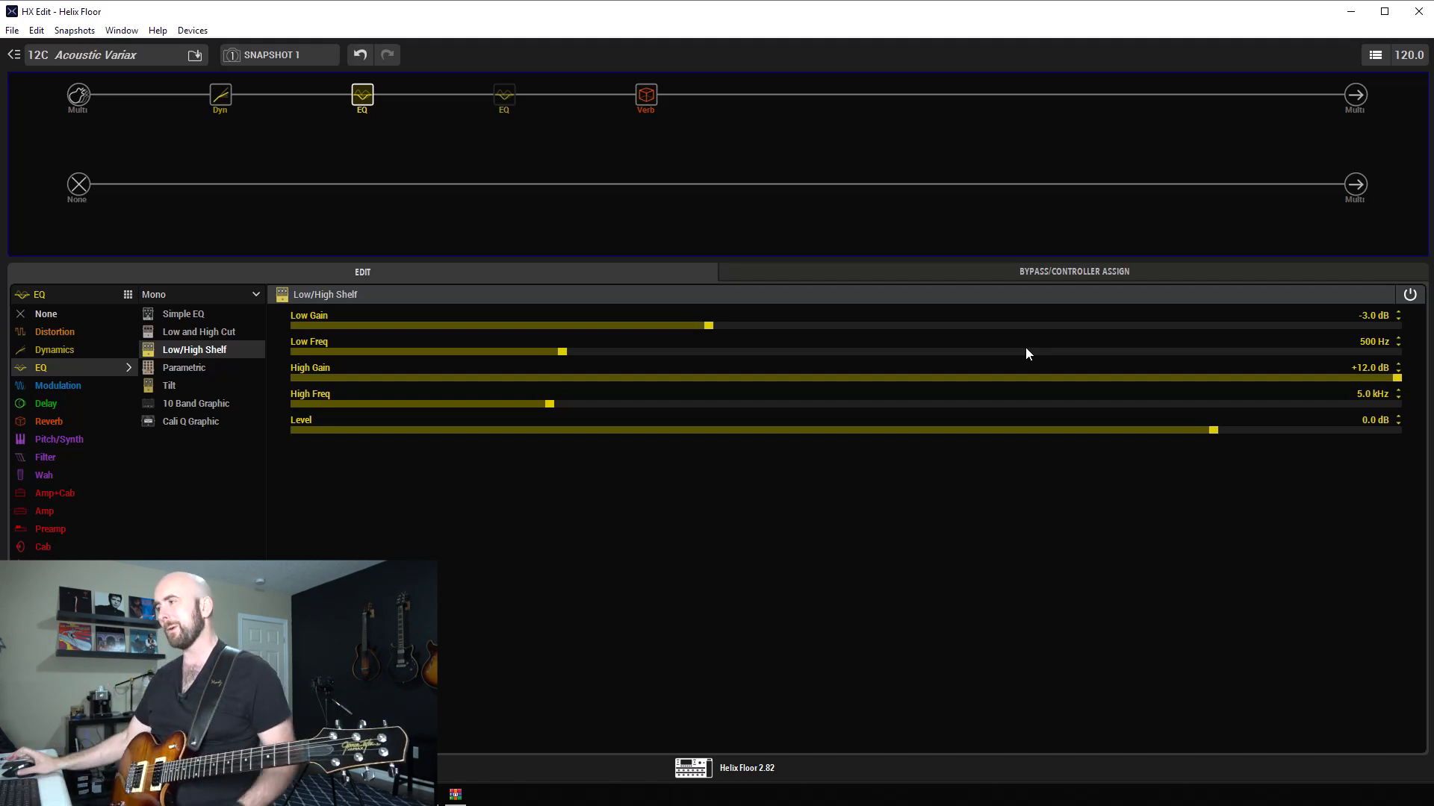
mouse_move(1360, 331)
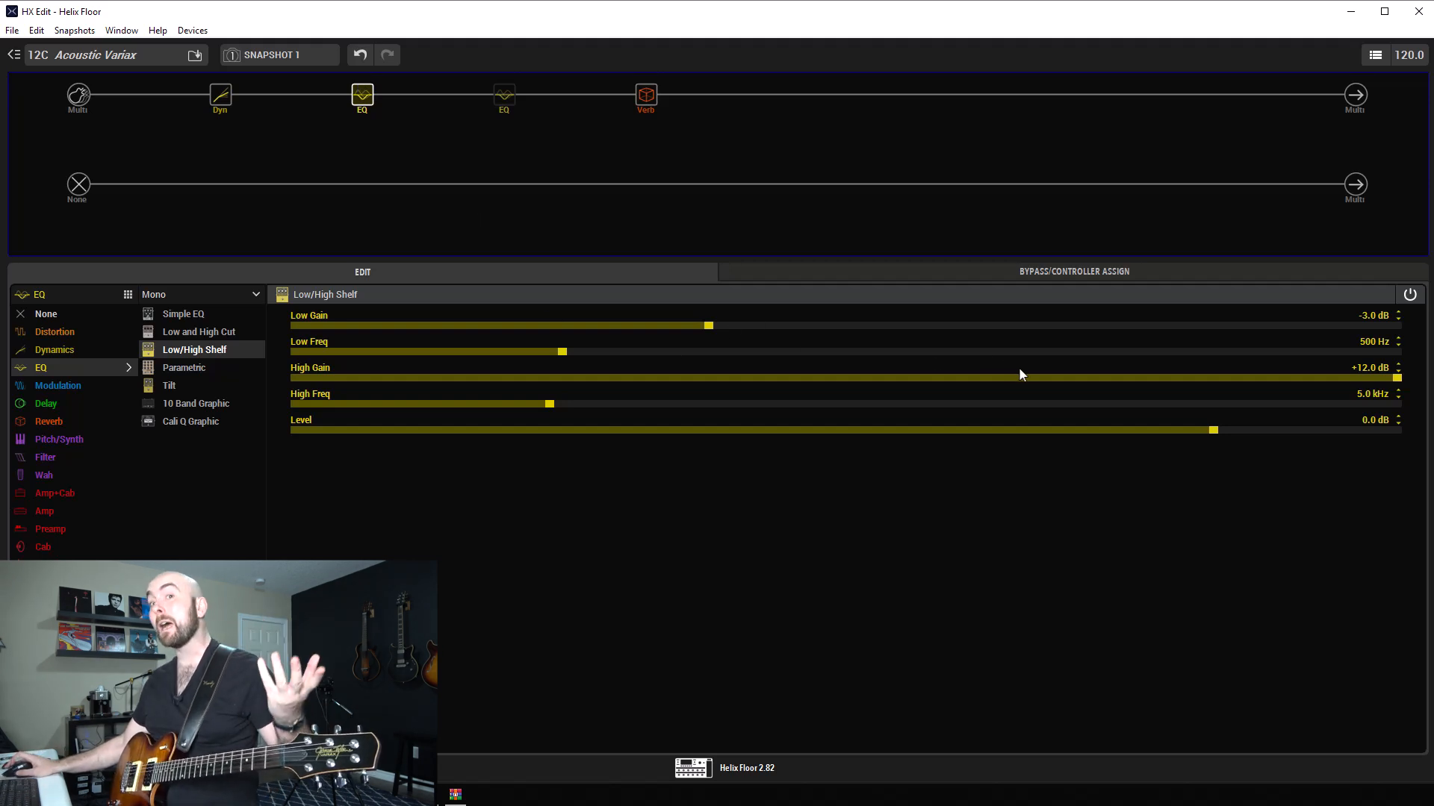
left_click_drag(1394, 377, 1270, 376)
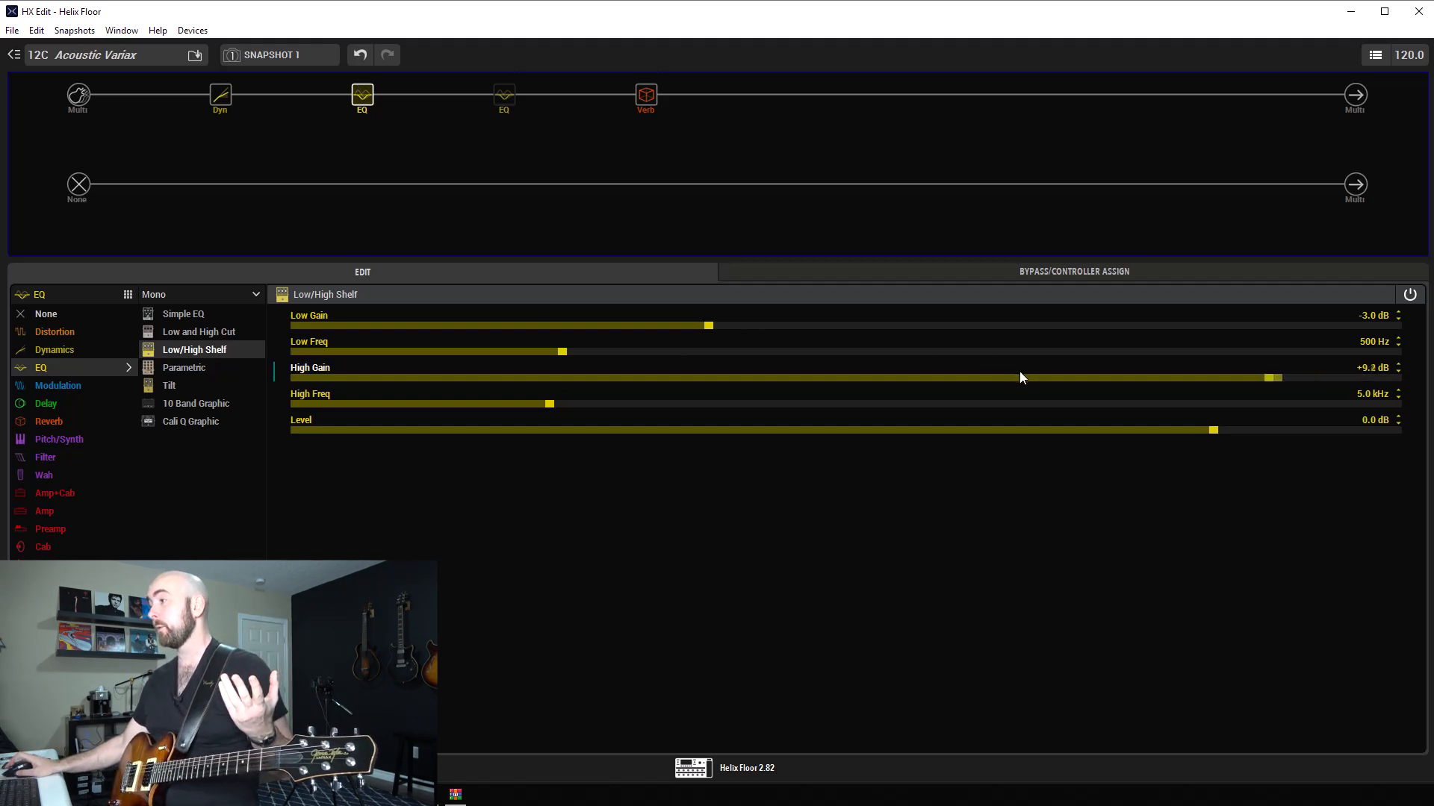
left_click_drag(1271, 377, 1213, 377)
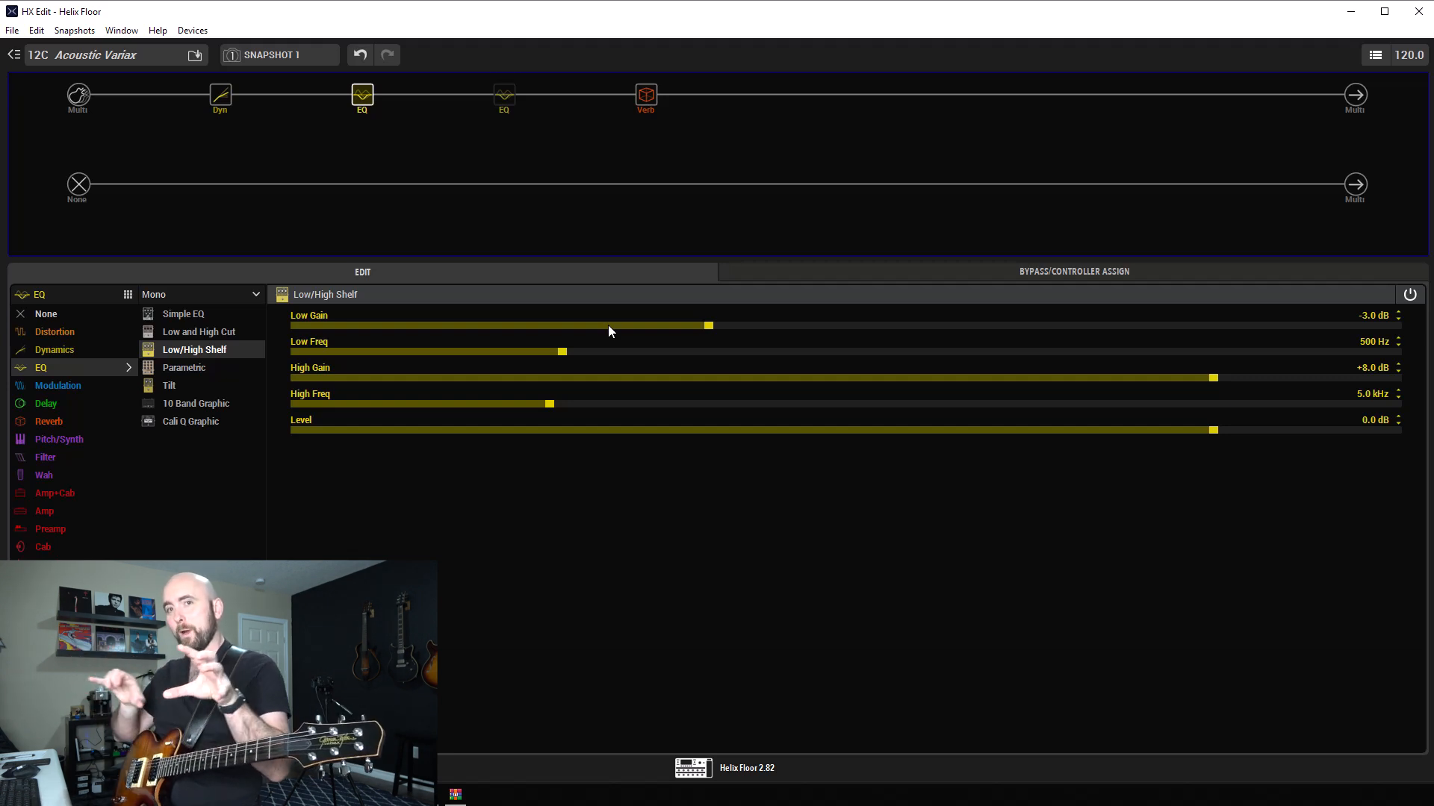
mouse_move(1376, 382)
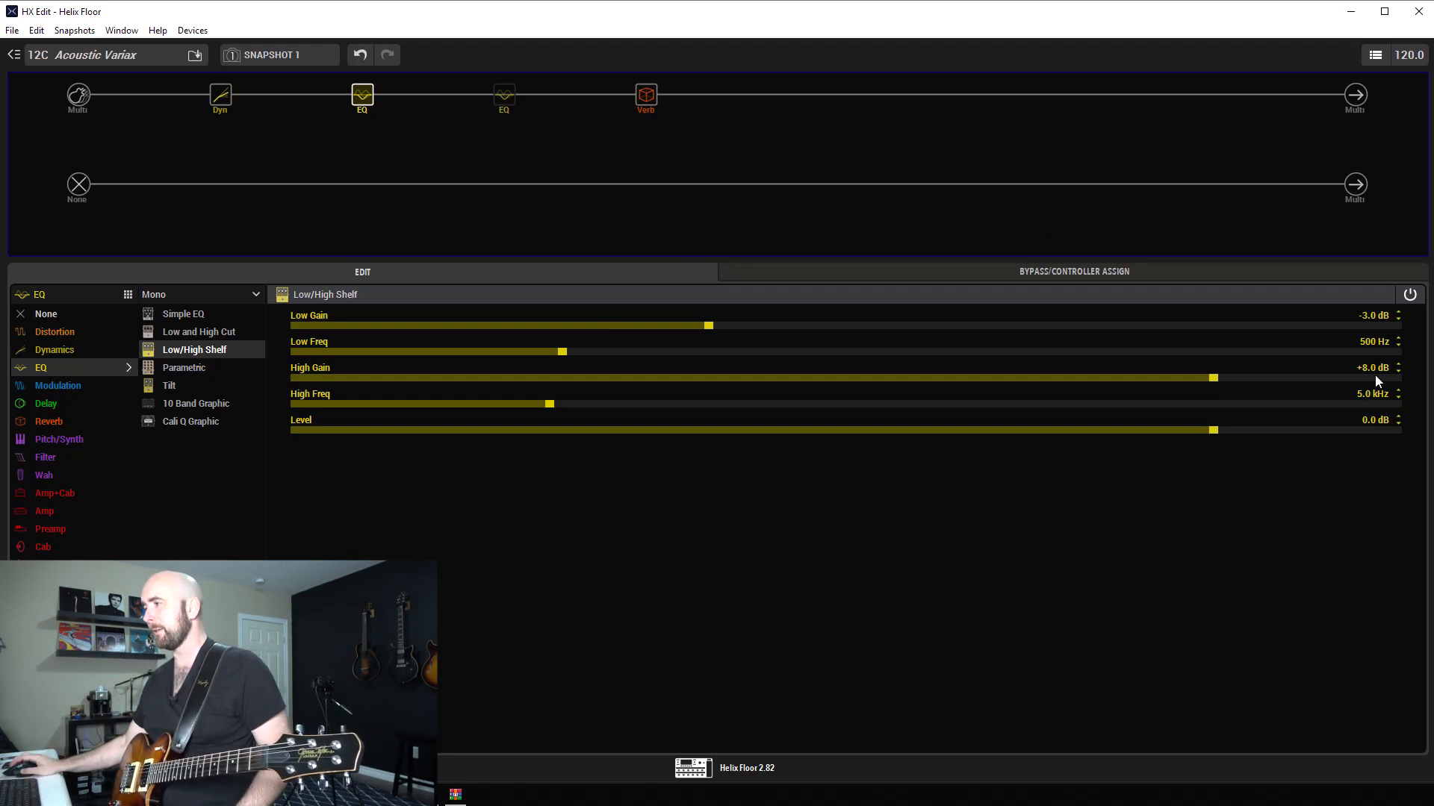
left_click_drag(1214, 376, 1390, 376)
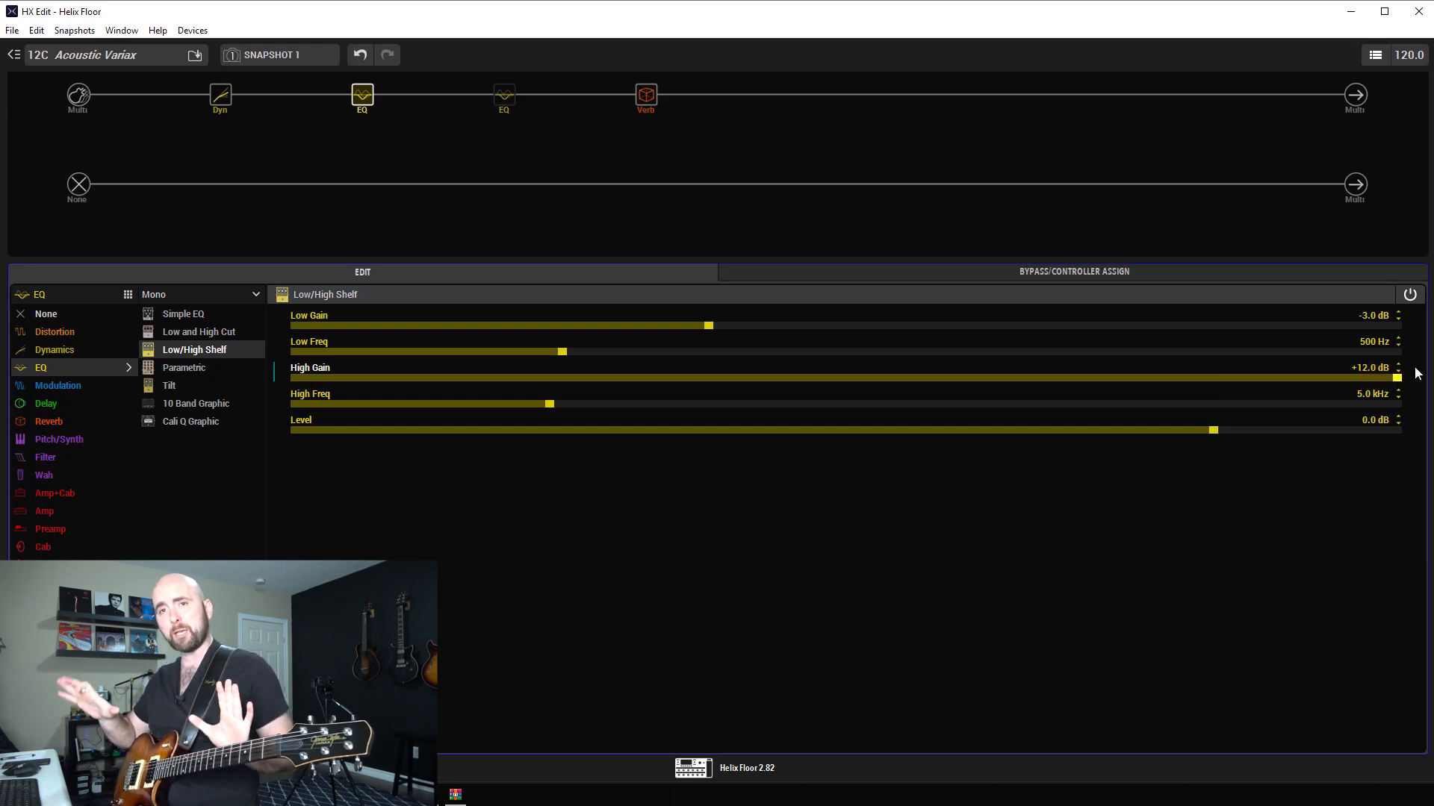
mouse_move(504, 96)
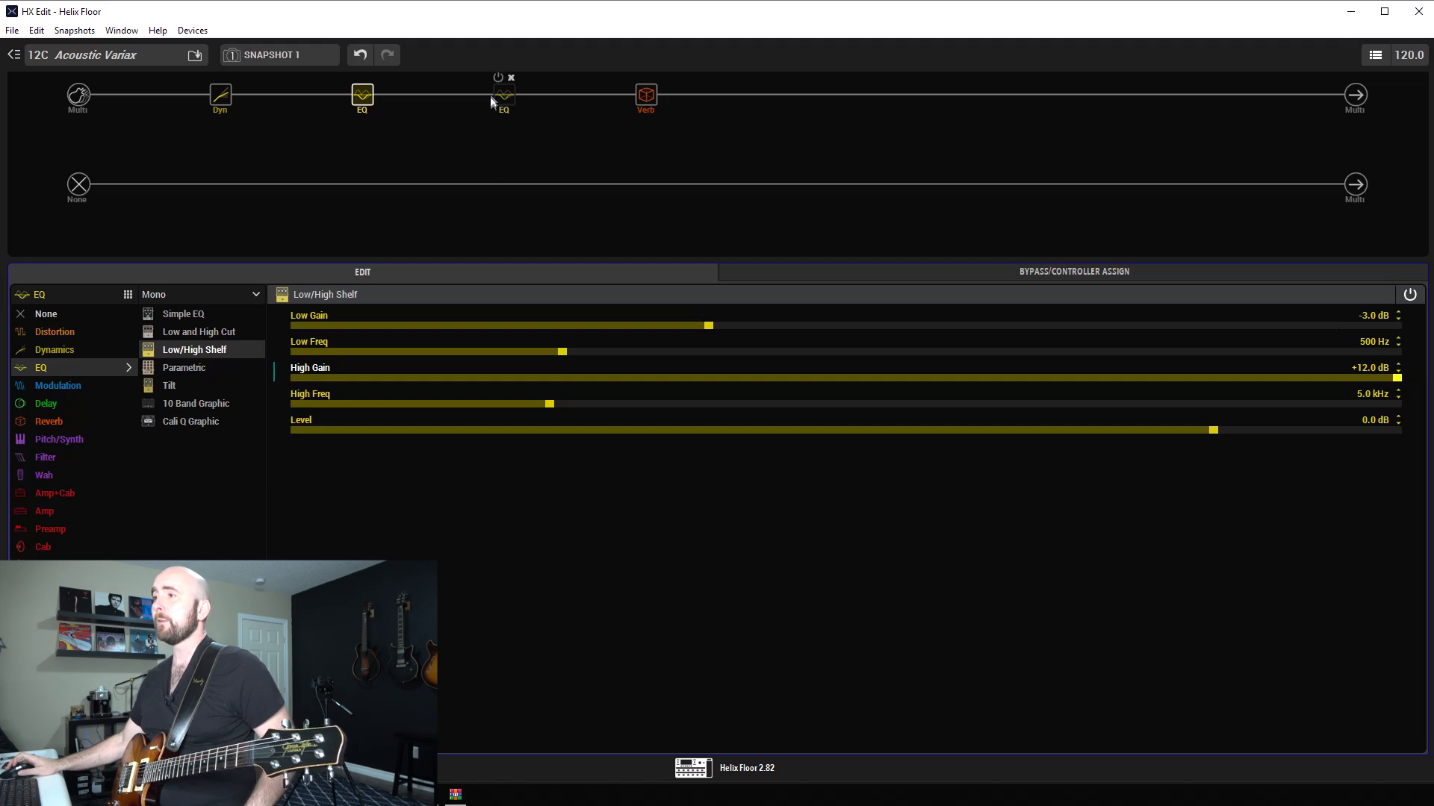
- Open the second EQ block, a Parametric EQ with -7 dB mids at 460 Hz
left_click(183, 367)
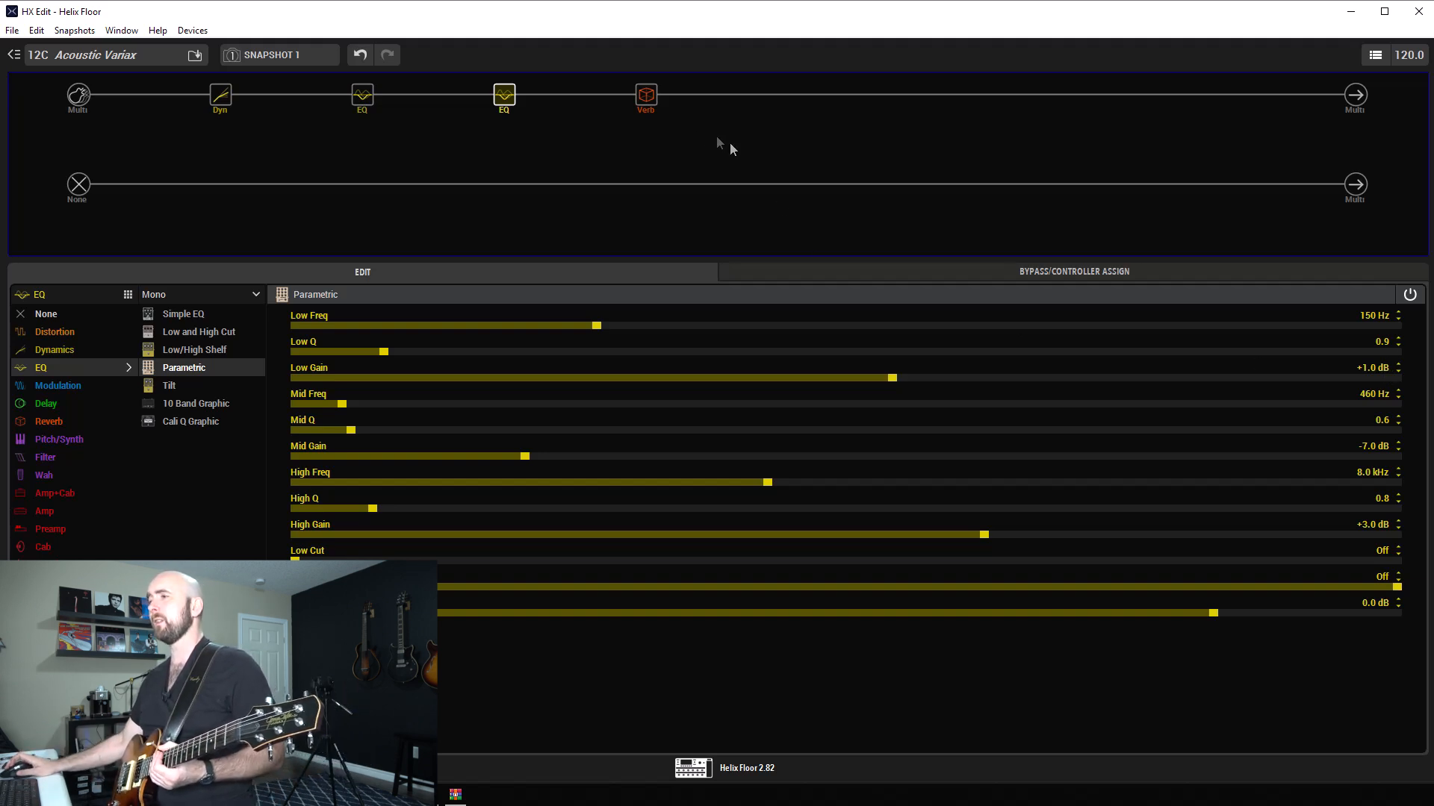
mouse_move(721, 535)
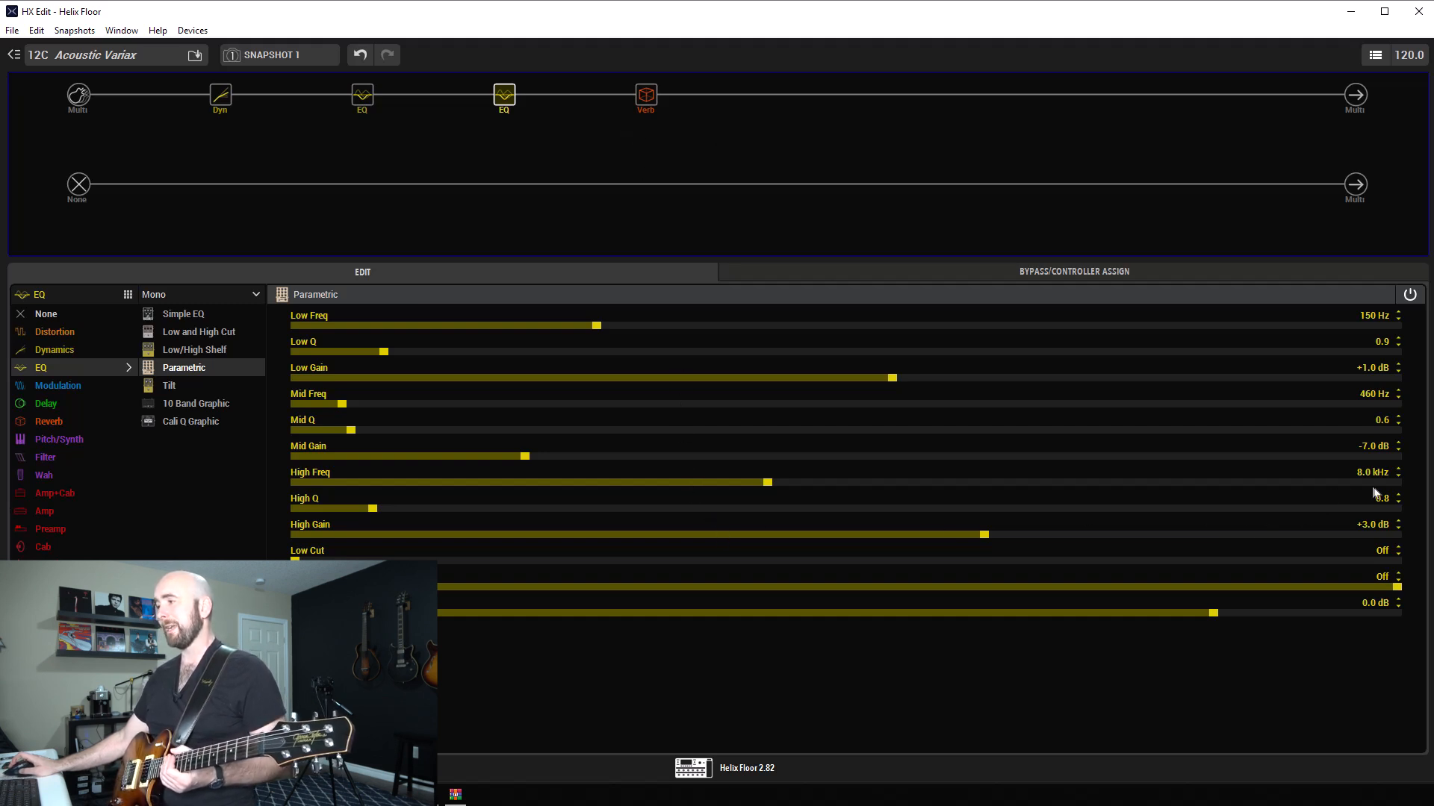
mouse_move(1361, 541)
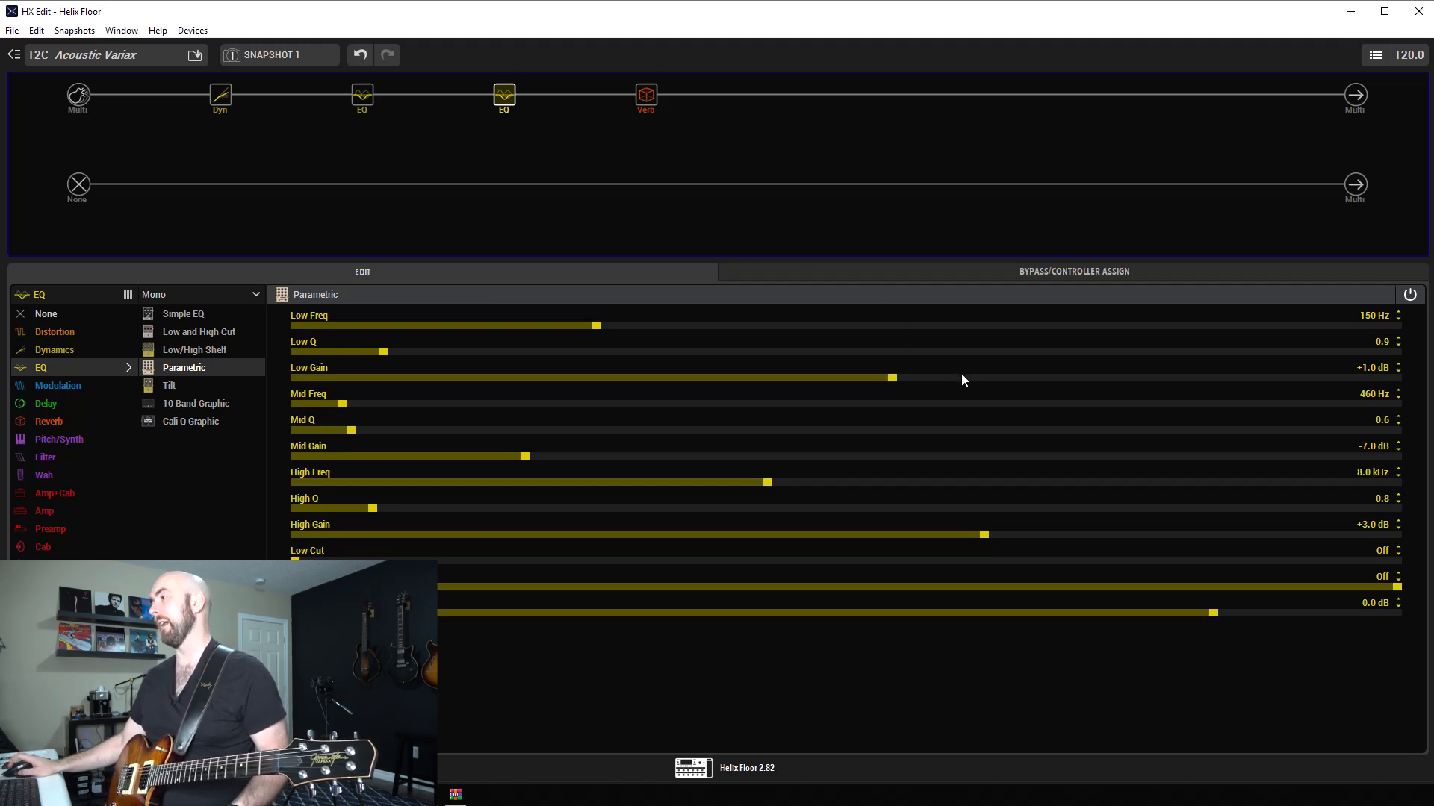
- Try a bigger parametric low boost, restore +1 dB, then lower shelf highs to +5.7 dB
left_click_drag(893, 378, 1023, 378)
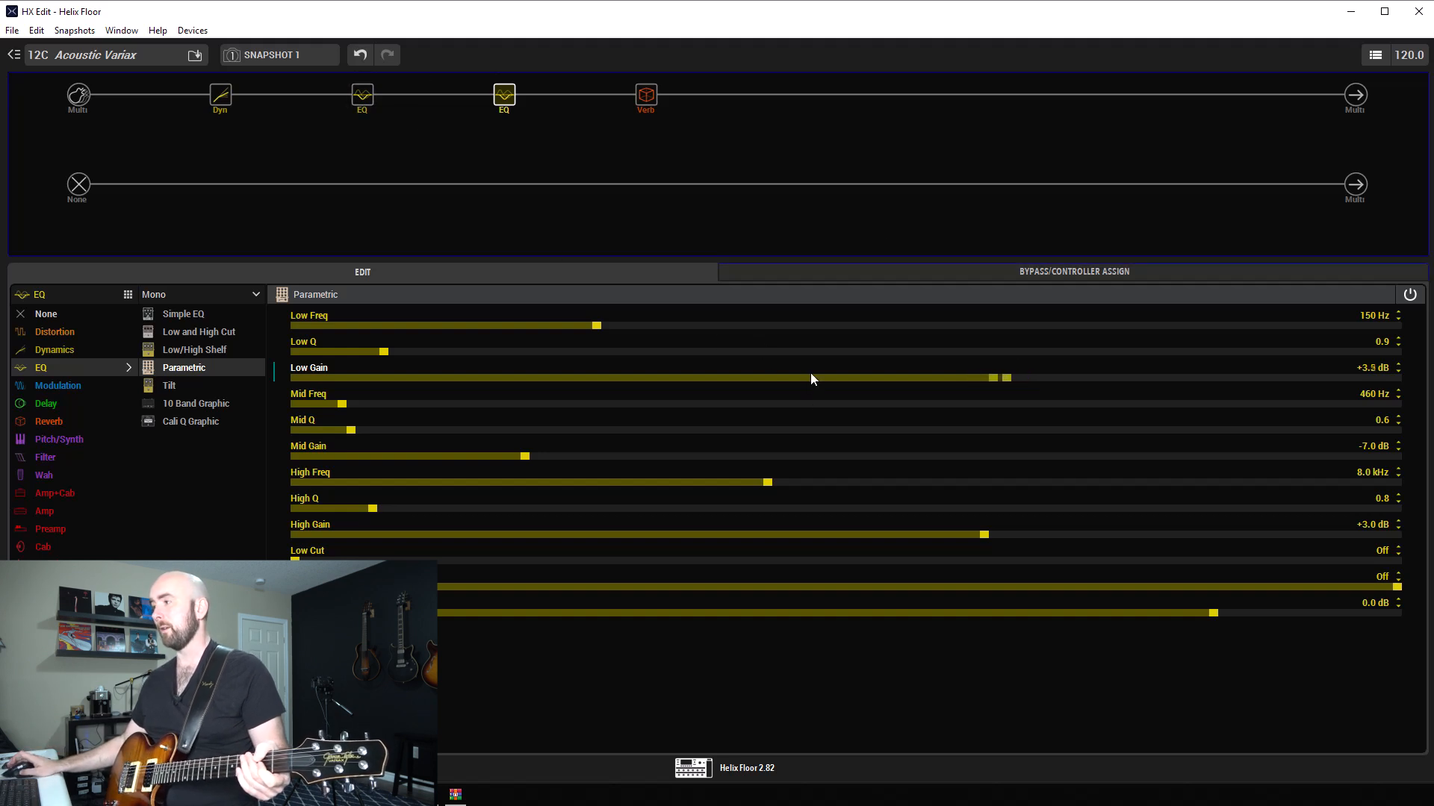
left_click_drag(1005, 378, 895, 378)
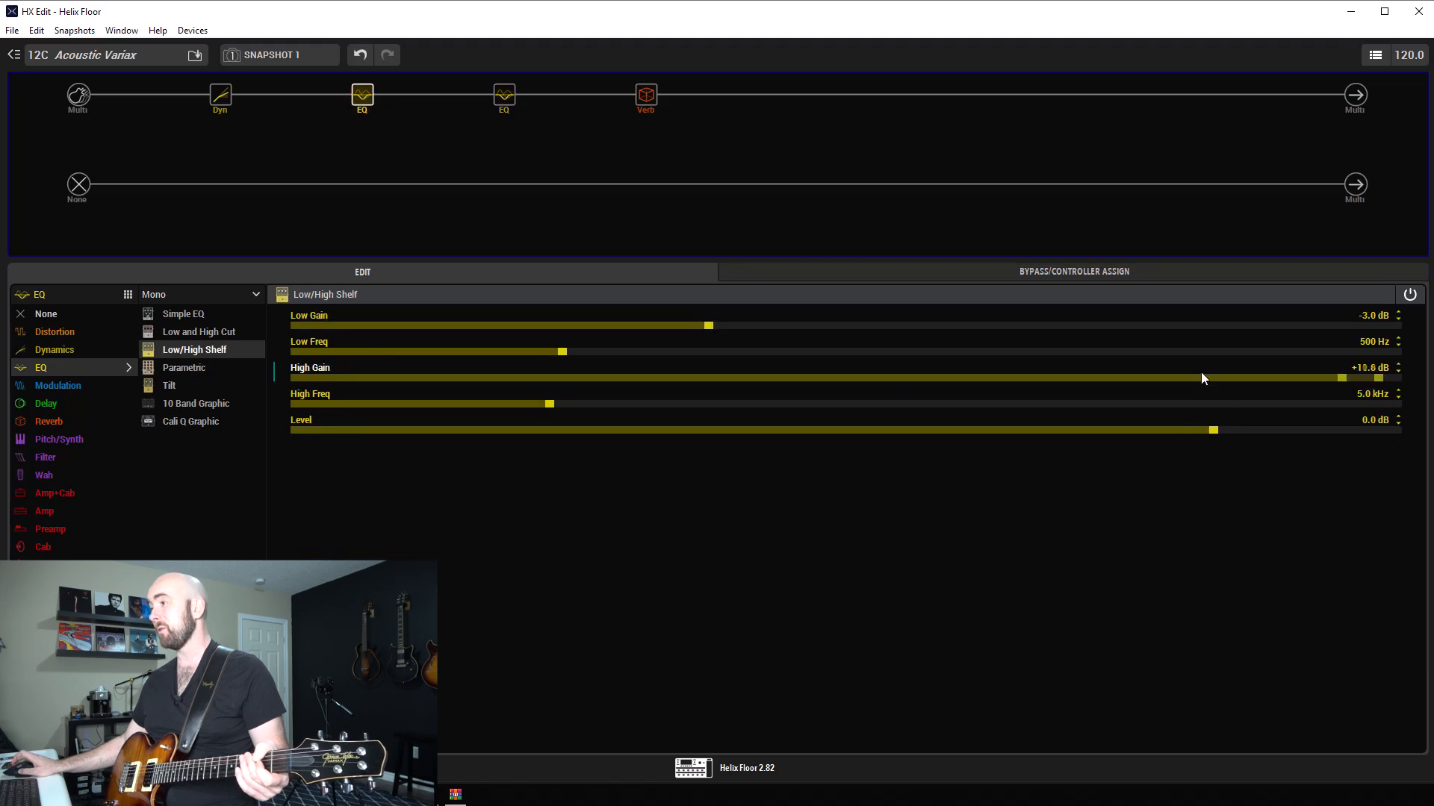
left_click_drag(1340, 378, 1108, 378)
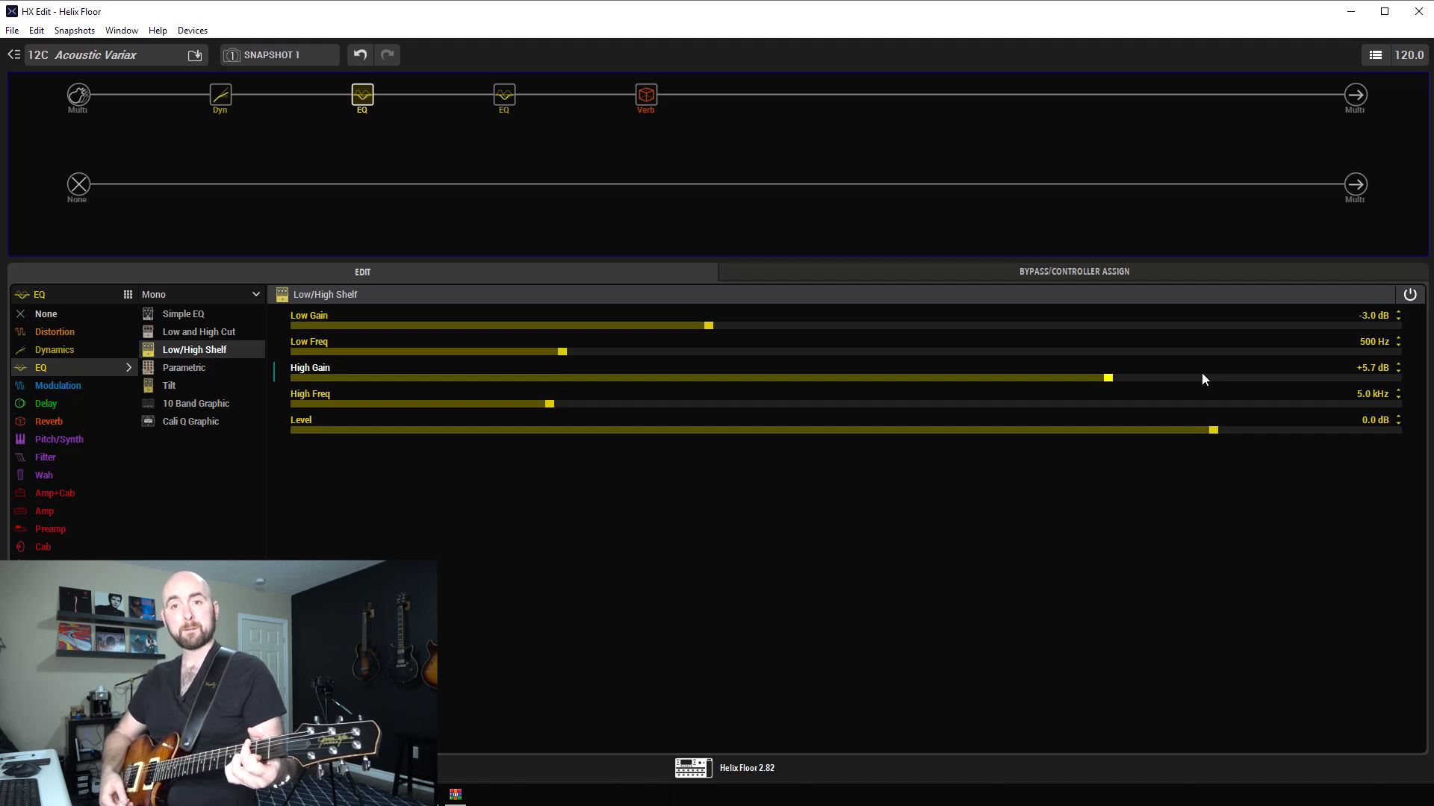
mouse_move(1323, 366)
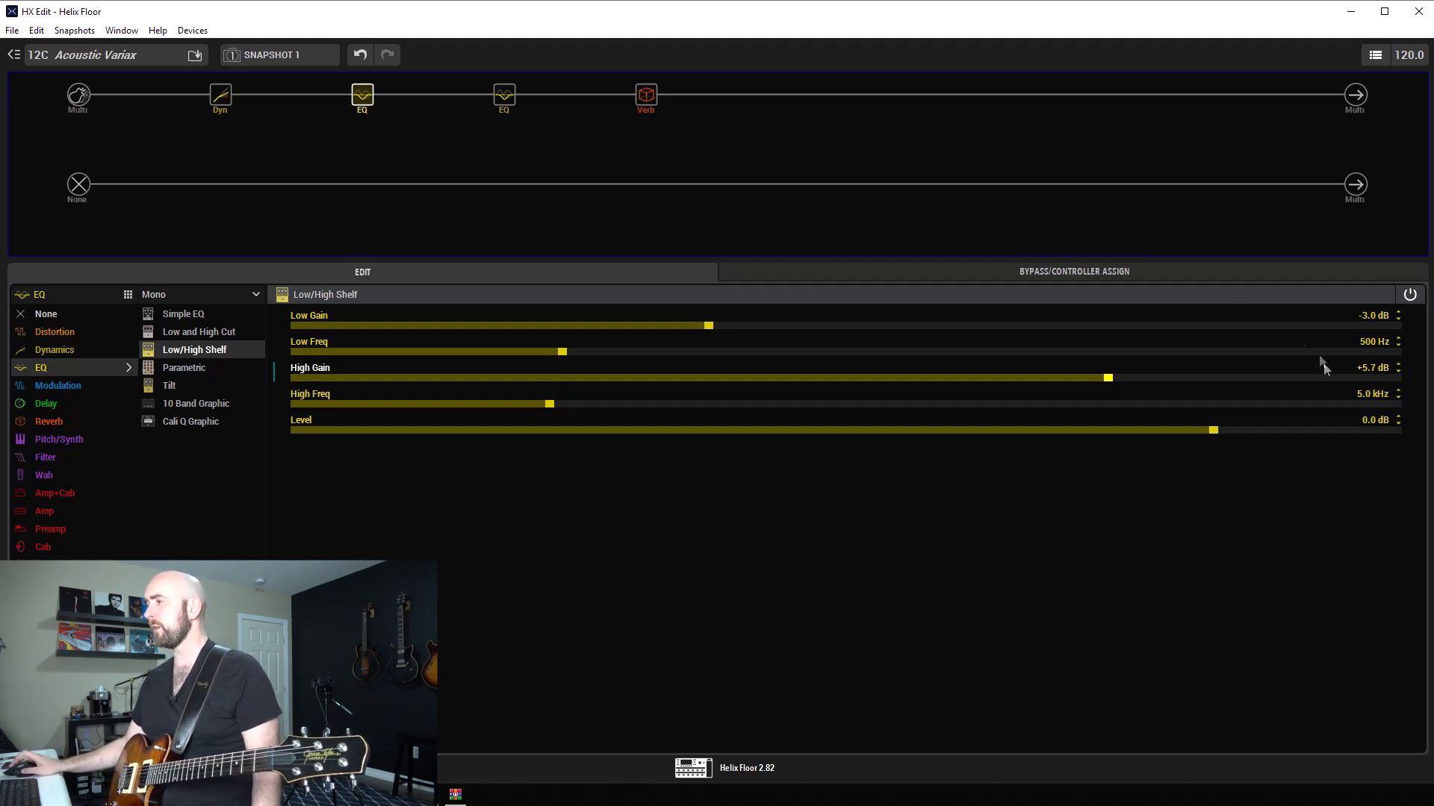
- Switch on the Parametric EQ's low cut and settle it at 100 Hz
left_click_drag(1109, 378, 1394, 377)
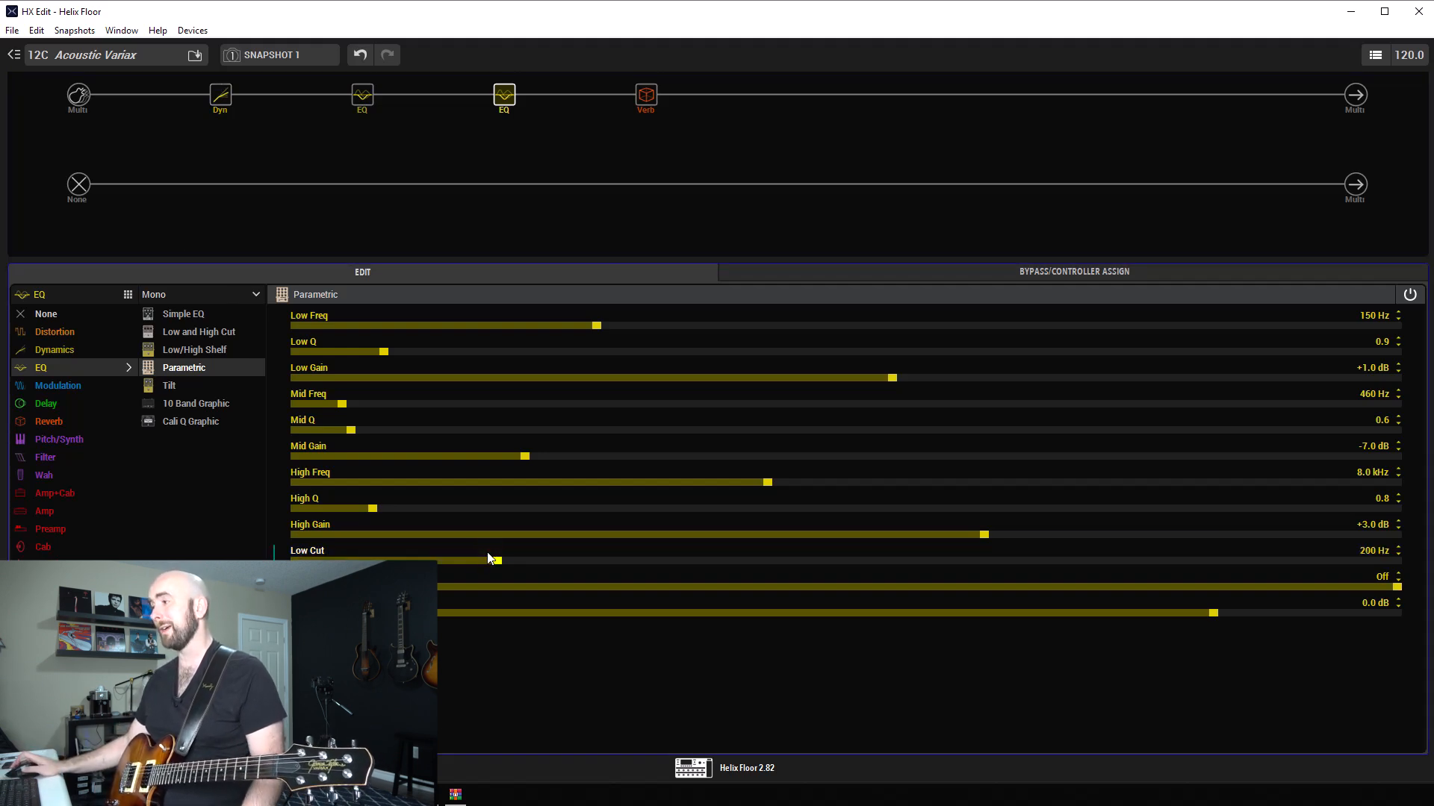
left_click_drag(498, 561, 419, 560)
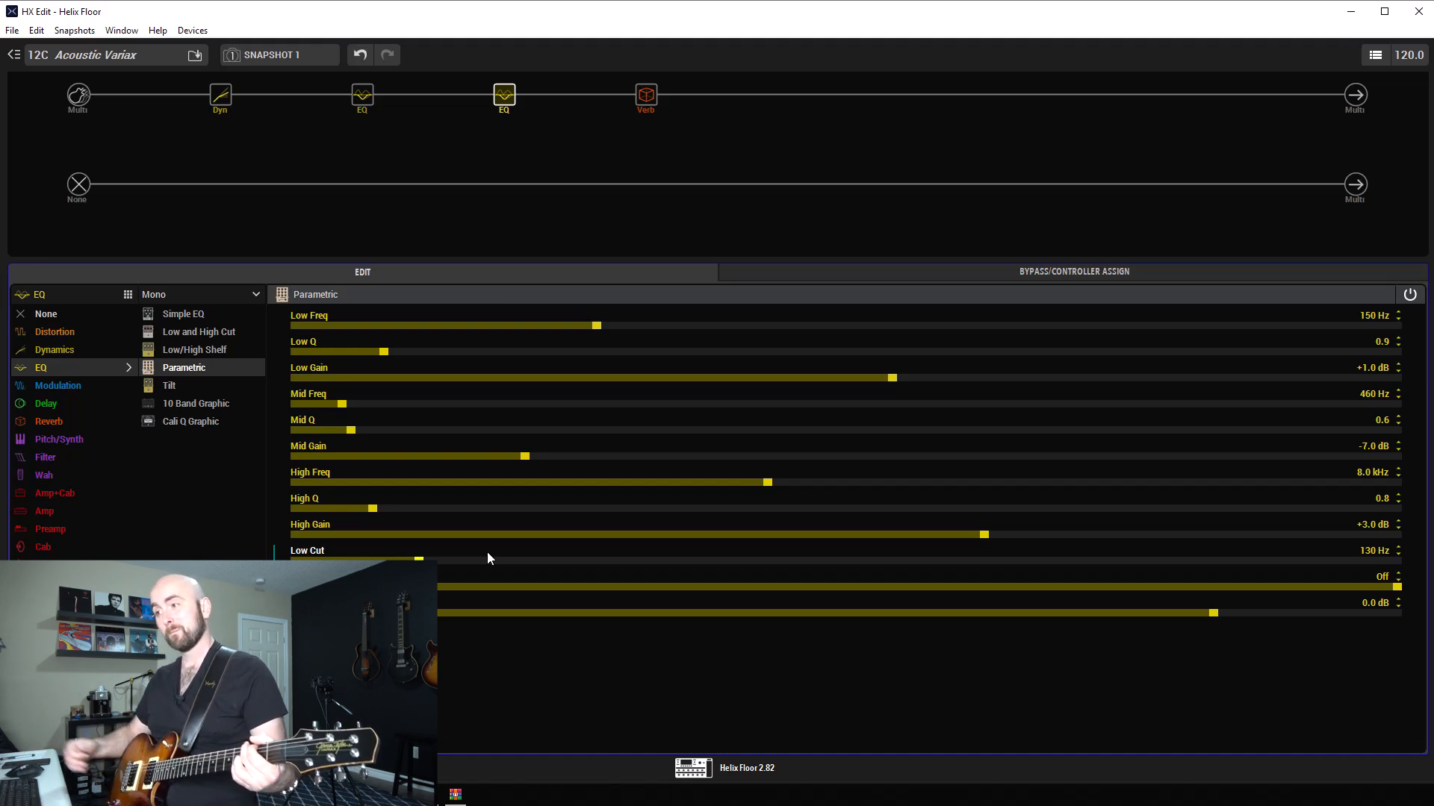
left_click_drag(422, 559, 388, 559)
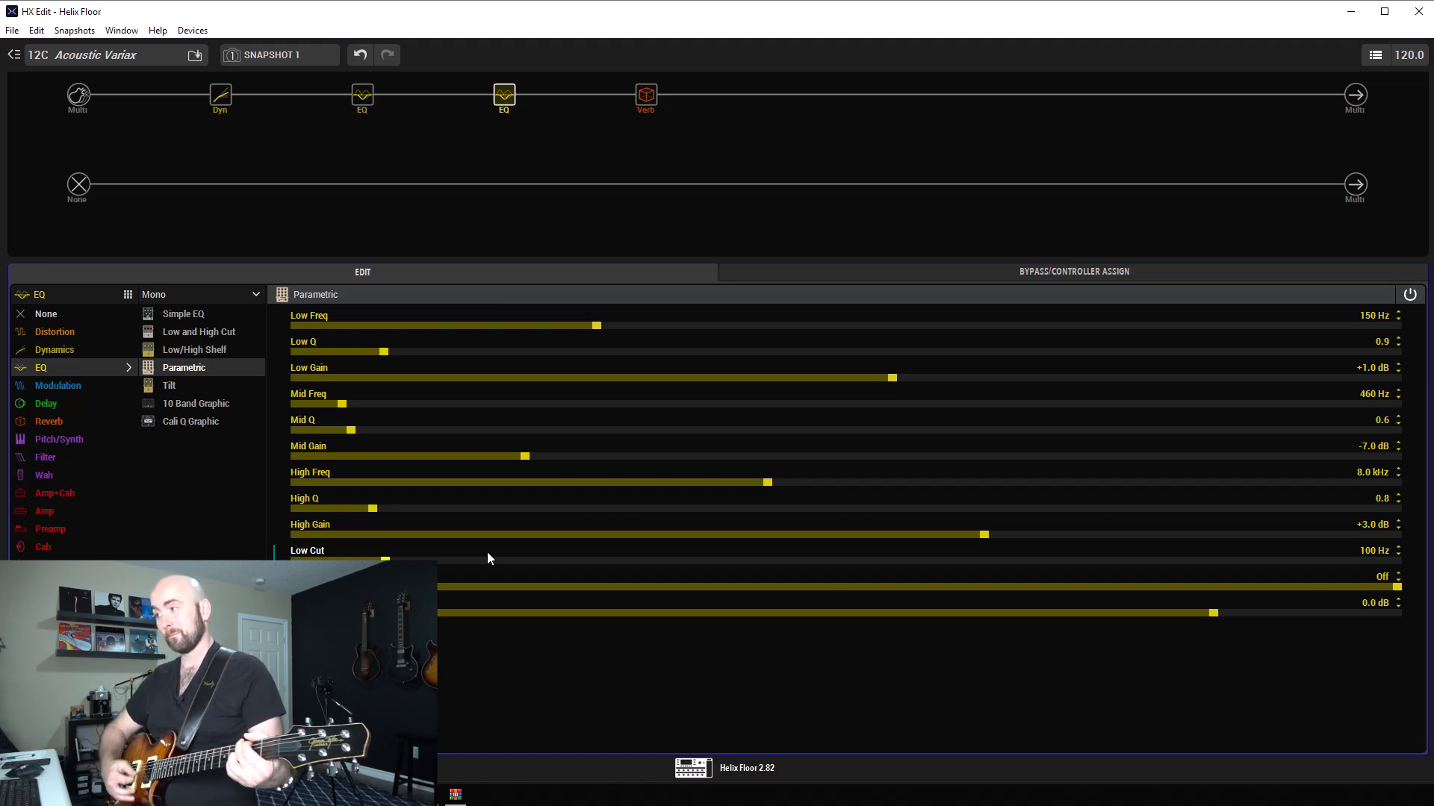